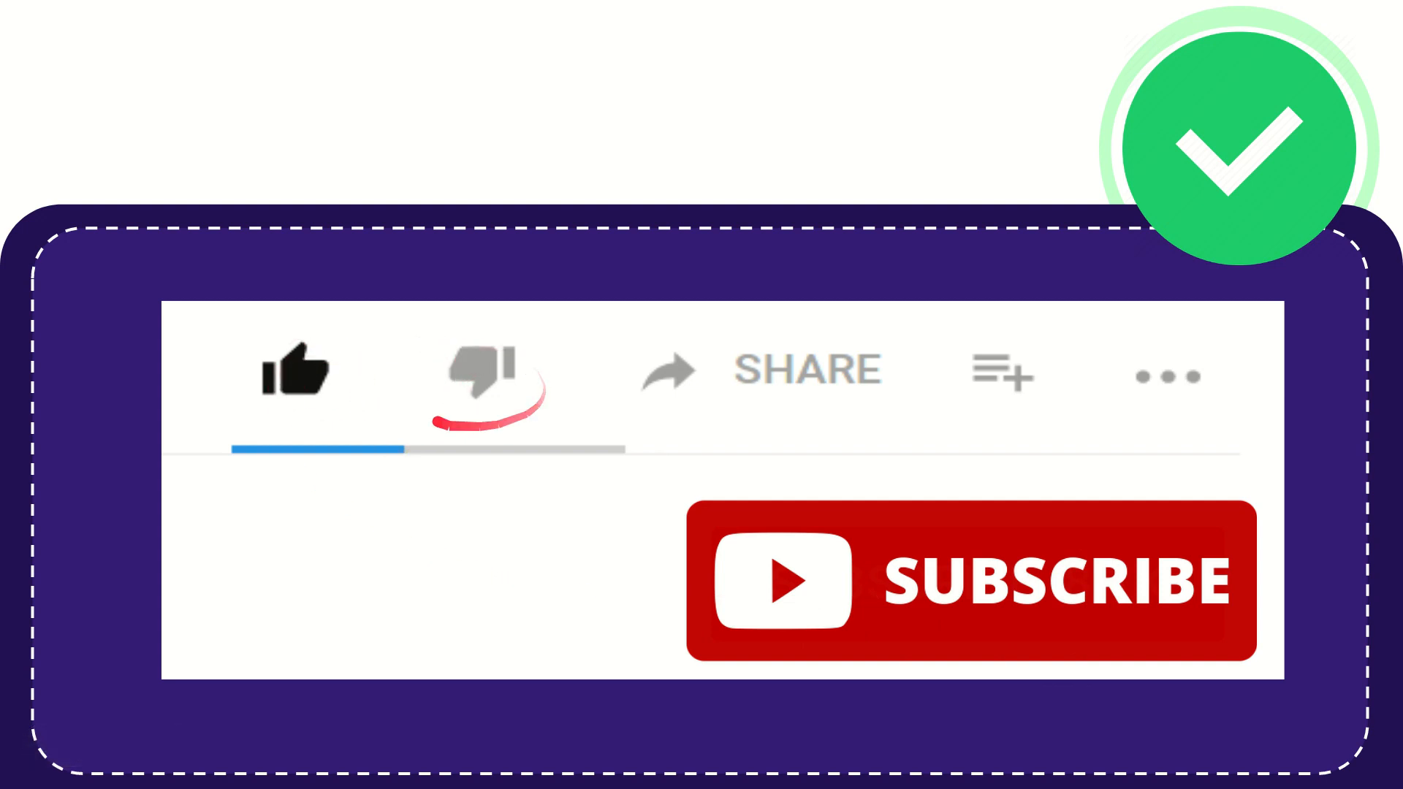
{"action": "left_click", "coordinate": [483, 371]}
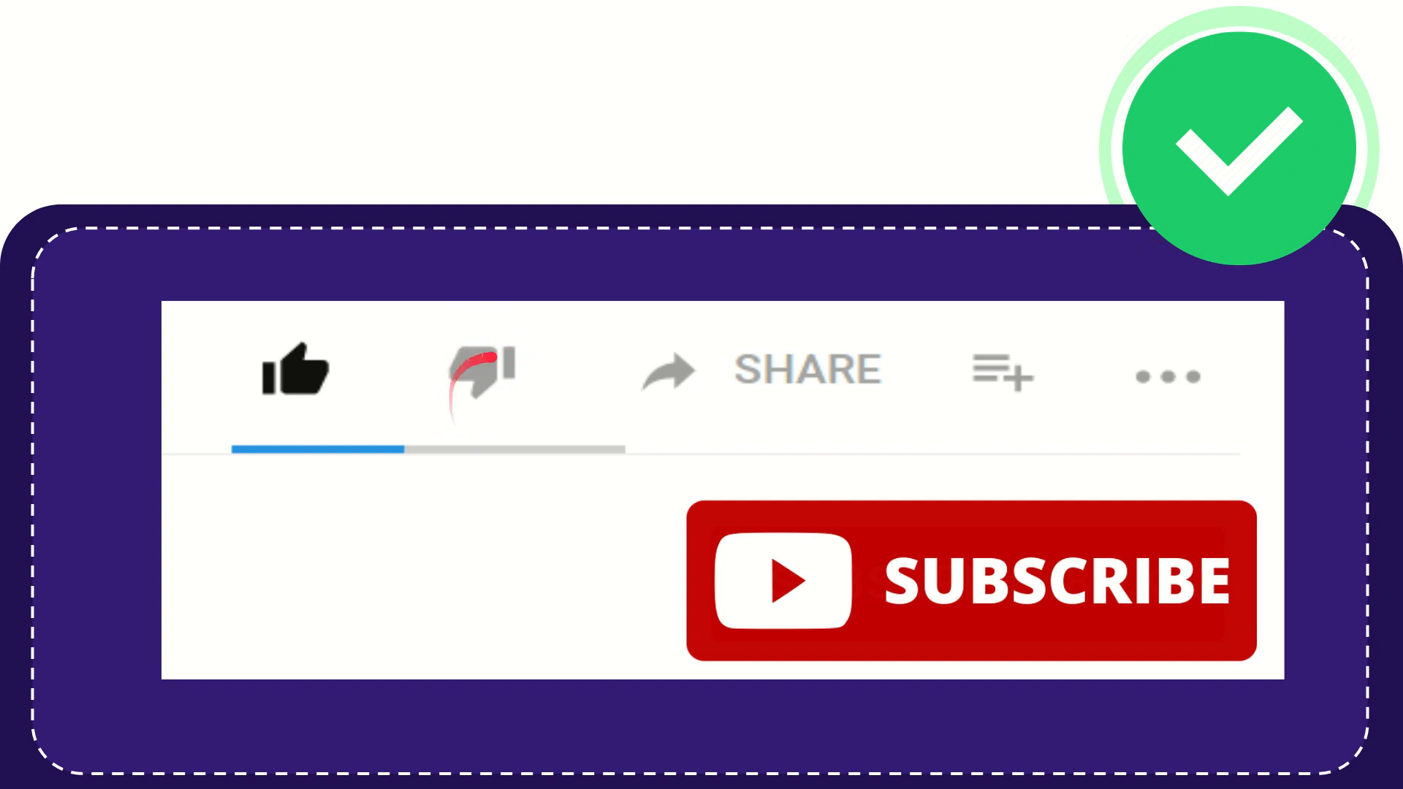
{"action": "left_click", "coordinate": [479, 370]}
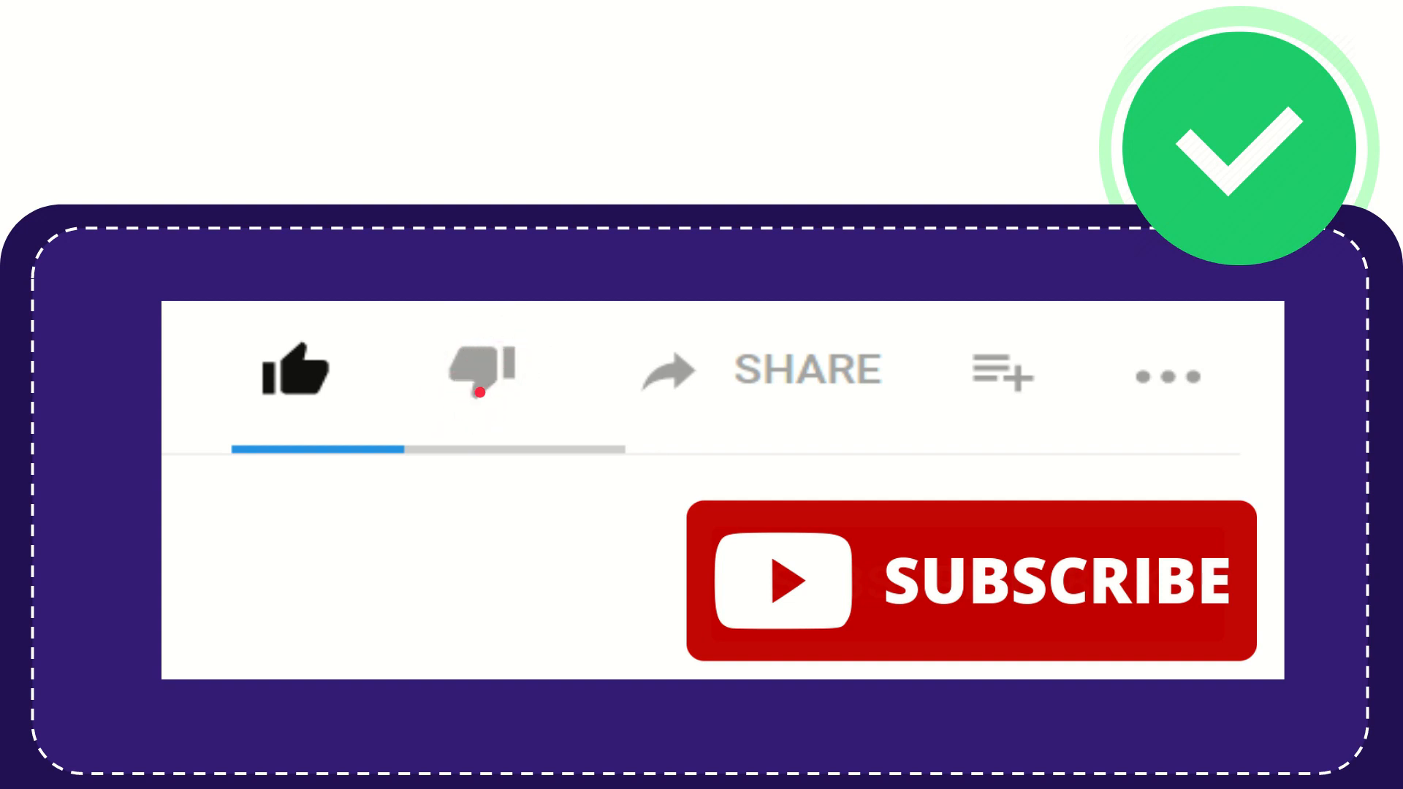